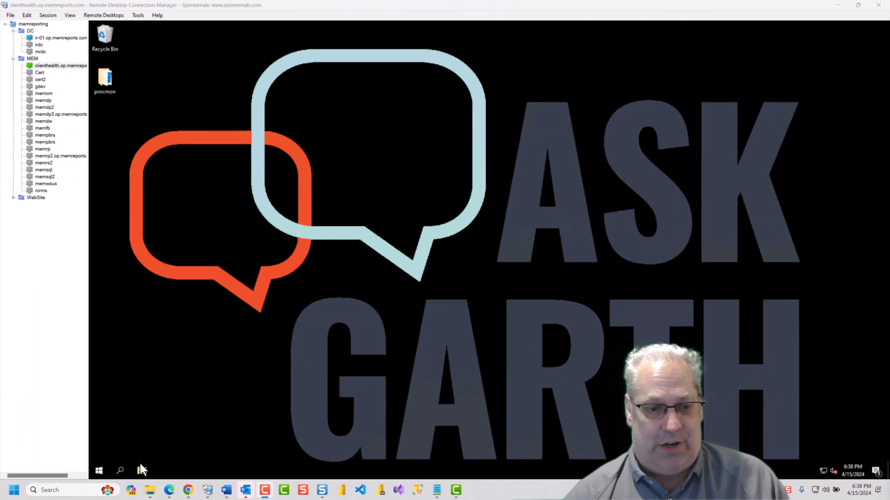
Reach the BitLocker Drive Encryption page via Control Panel > System and Security.
{"action": "left_click", "coordinate": [142, 470]}
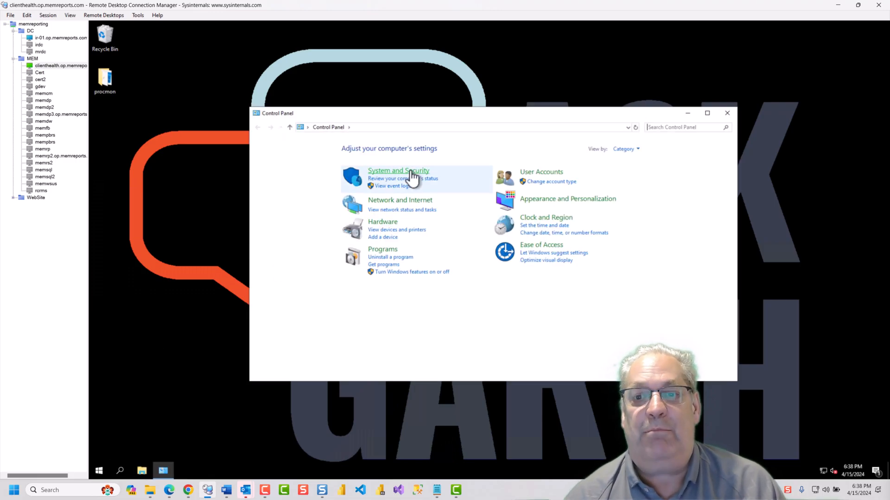
{"action": "left_click", "coordinate": [397, 171]}
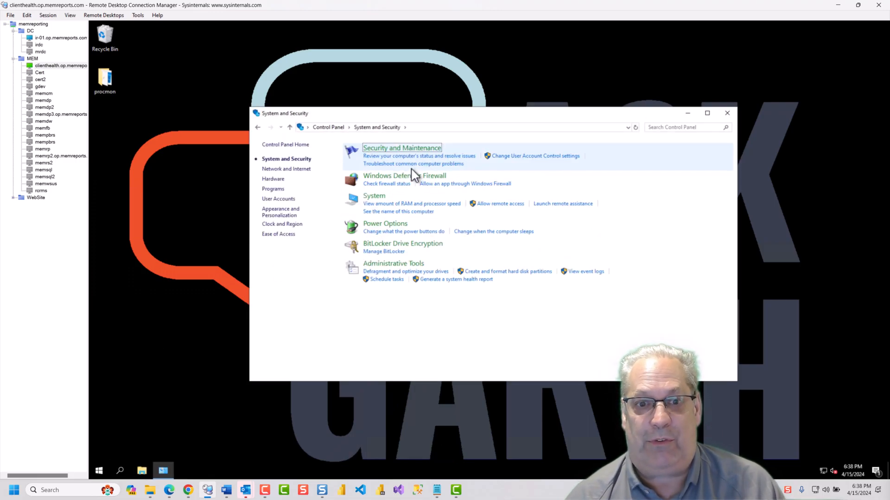
{"action": "mouse_move", "coordinate": [423, 249]}
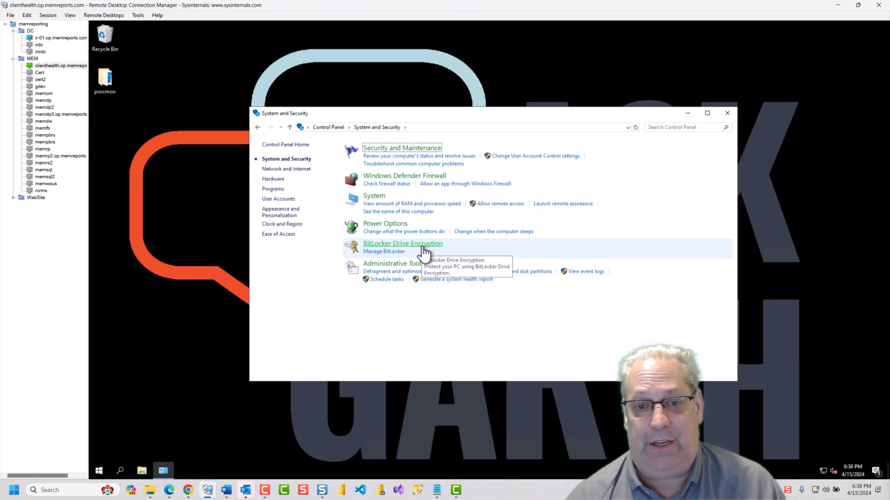
{"action": "left_click", "coordinate": [402, 244]}
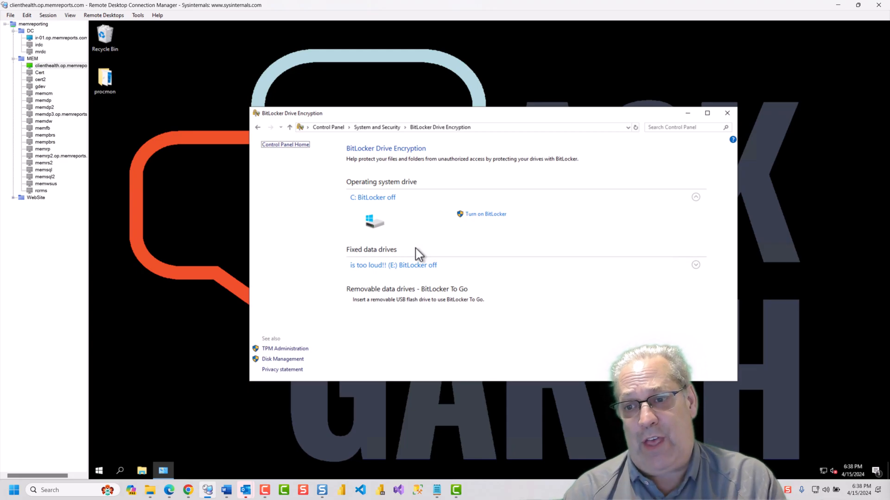
{"action": "mouse_move", "coordinate": [419, 270]}
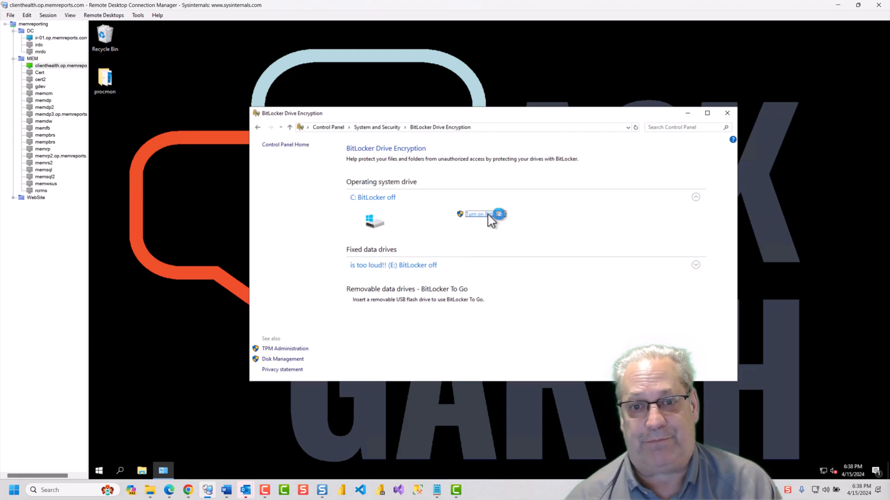
Turn on BitLocker for C: and save its recovery key file to the network recoverykeys folder.
{"action": "left_click", "coordinate": [476, 214]}
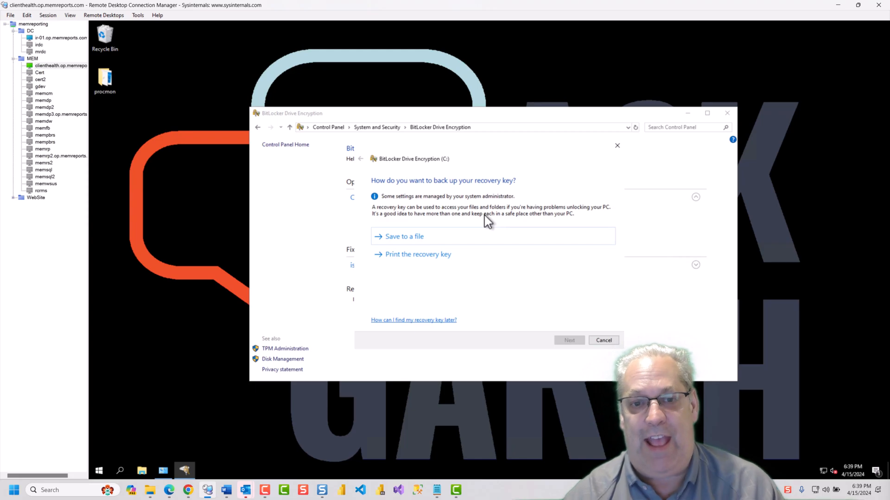
{"action": "mouse_move", "coordinate": [412, 237]}
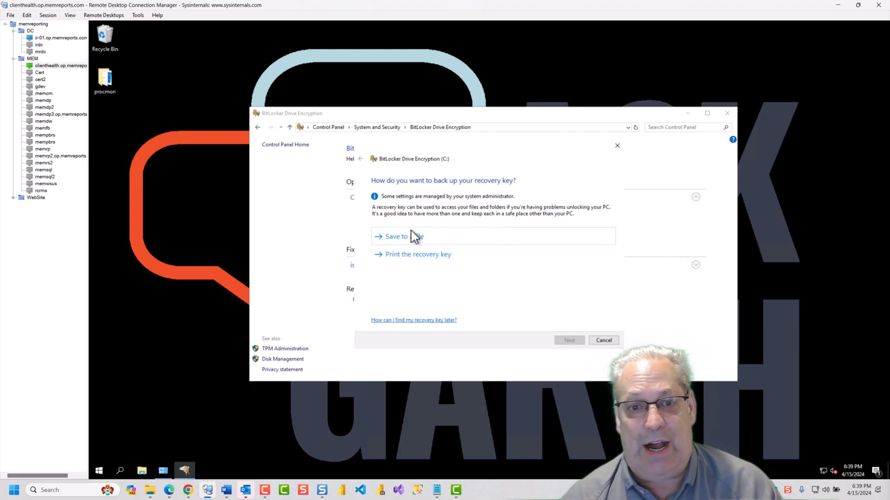
{"action": "mouse_move", "coordinate": [410, 236]}
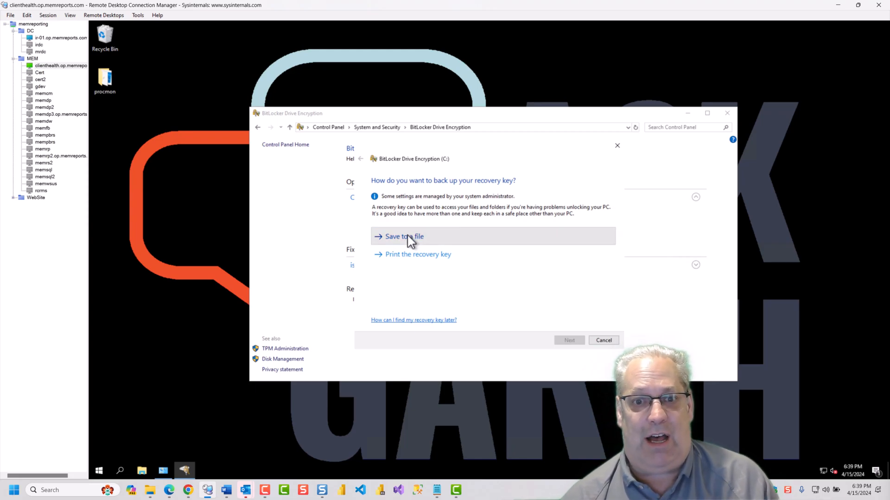
{"action": "left_click", "coordinate": [403, 237]}
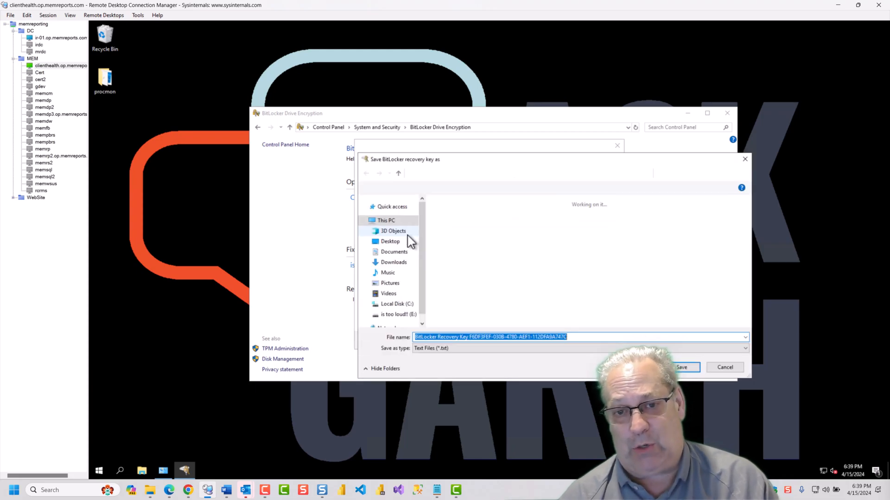
{"action": "left_click", "coordinate": [386, 221]}
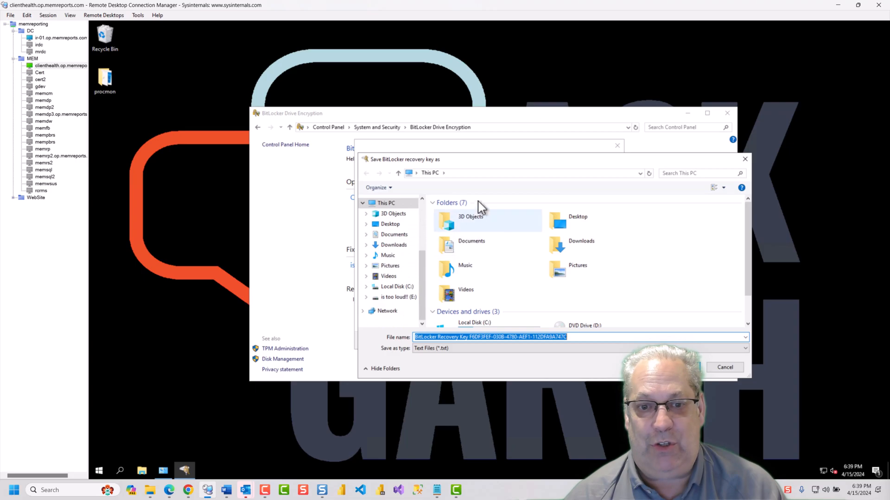
{"action": "mouse_move", "coordinate": [483, 179]}
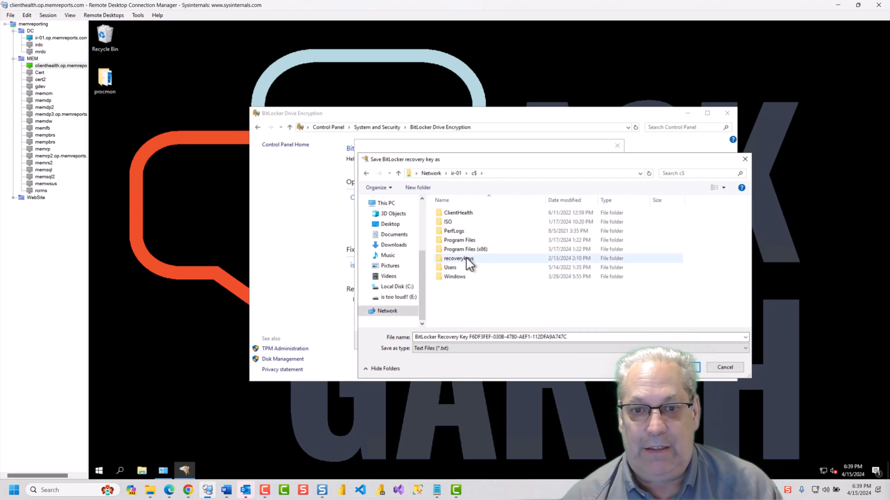
{"action": "double_click", "coordinate": [457, 259]}
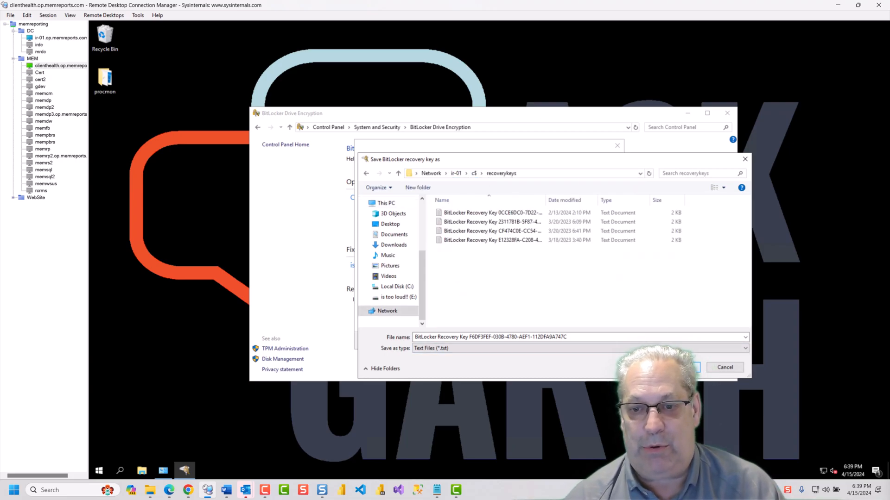
{"action": "triple_click", "coordinate": [489, 337]}
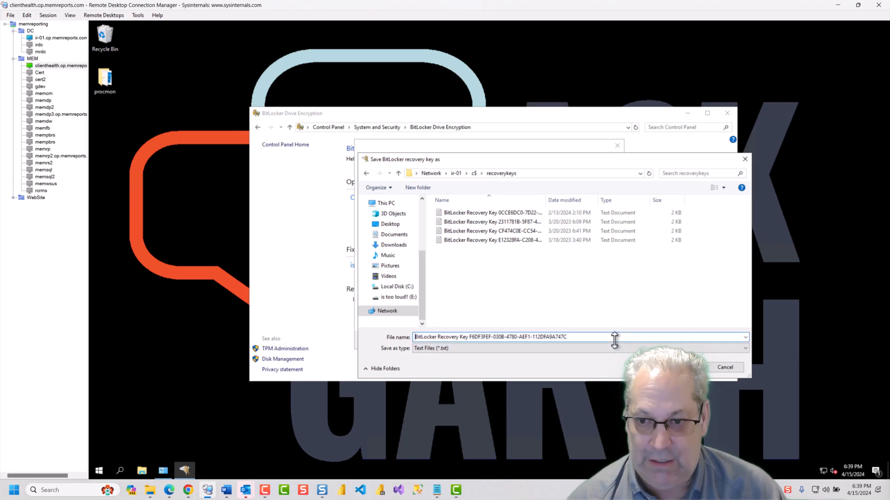
{"action": "left_click", "coordinate": [612, 337]}
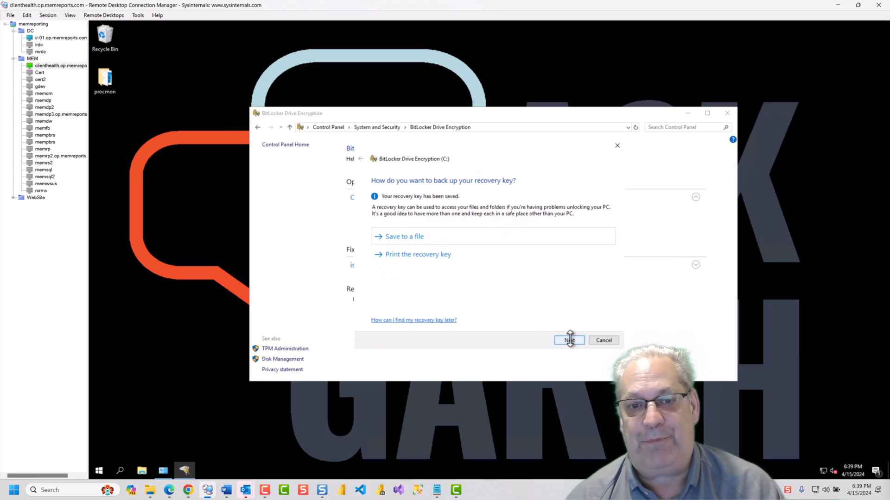
Choose to encrypt the entire drive C: using the new encryption mode.
{"action": "left_click", "coordinate": [569, 340]}
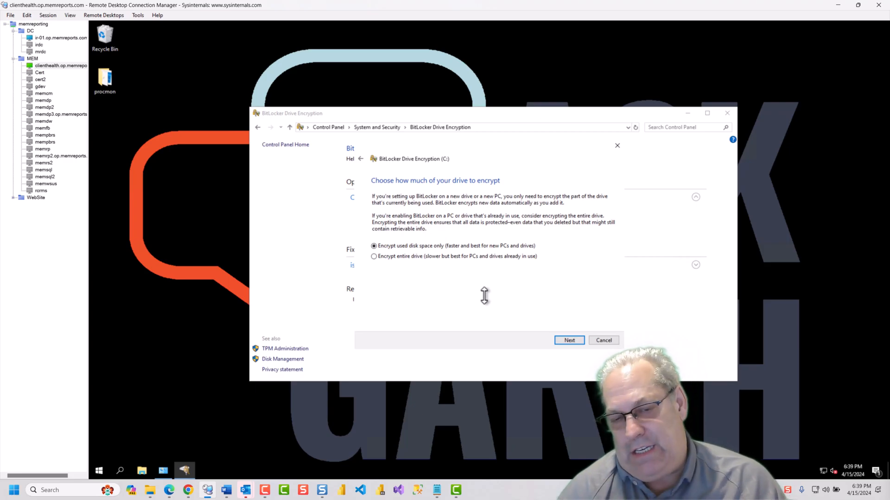
{"action": "mouse_move", "coordinate": [419, 277]}
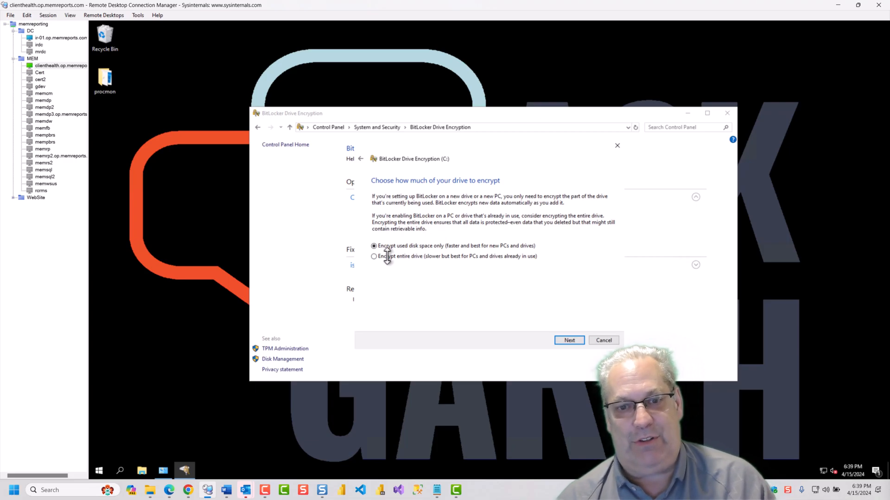
{"action": "left_click", "coordinate": [373, 256]}
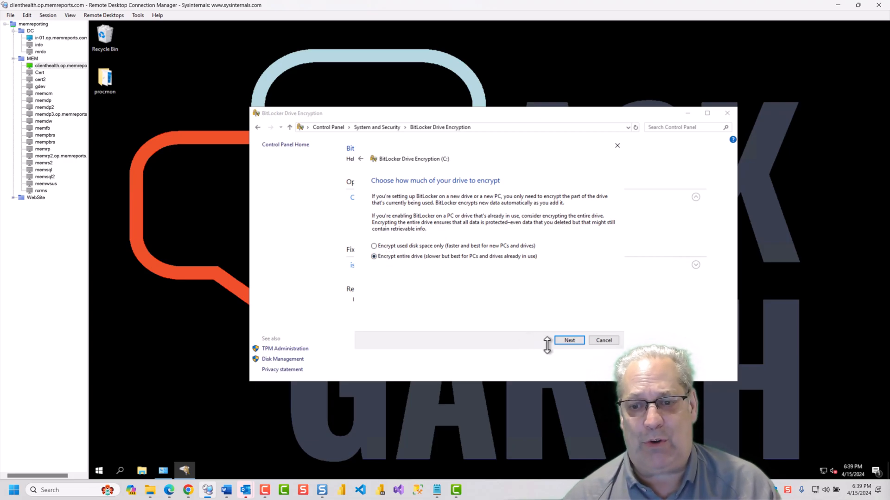
{"action": "left_click", "coordinate": [568, 340]}
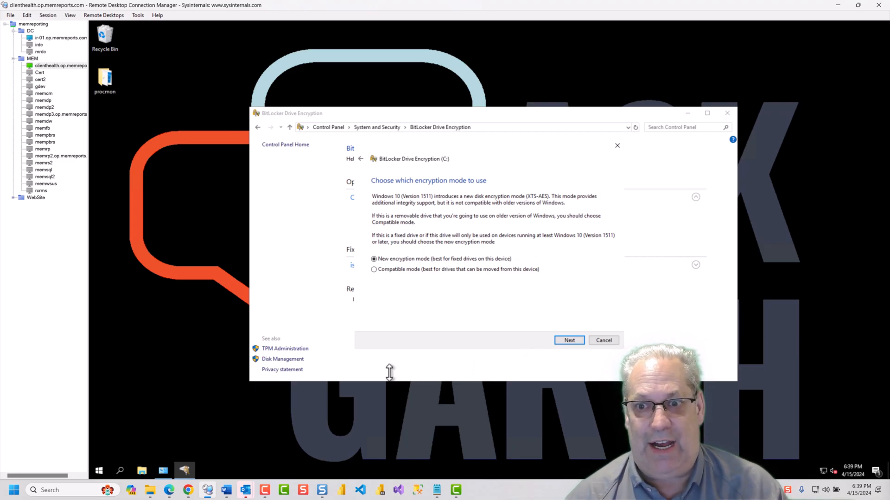
{"action": "mouse_move", "coordinate": [437, 310]}
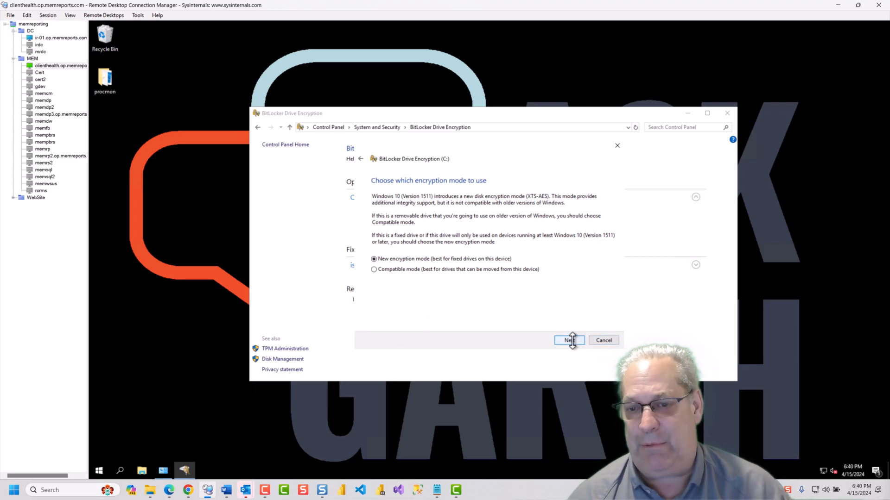
{"action": "mouse_move", "coordinate": [598, 249]}
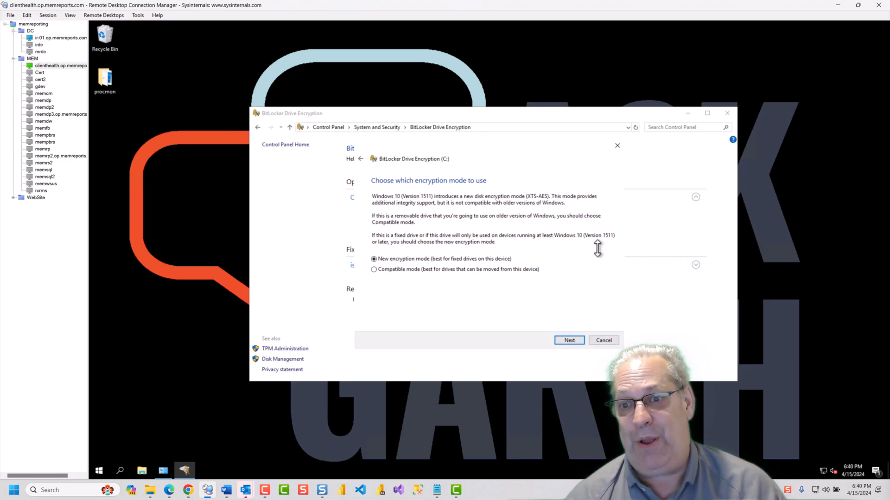
{"action": "mouse_move", "coordinate": [606, 239]}
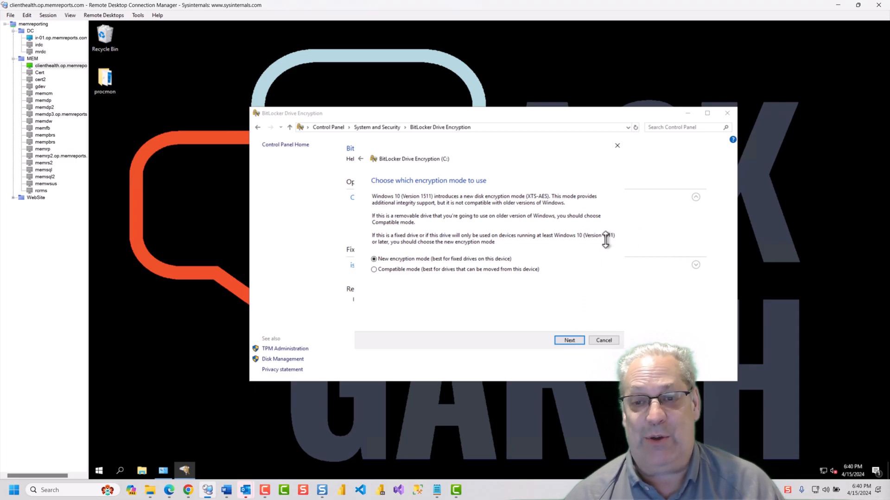
{"action": "mouse_move", "coordinate": [563, 322]}
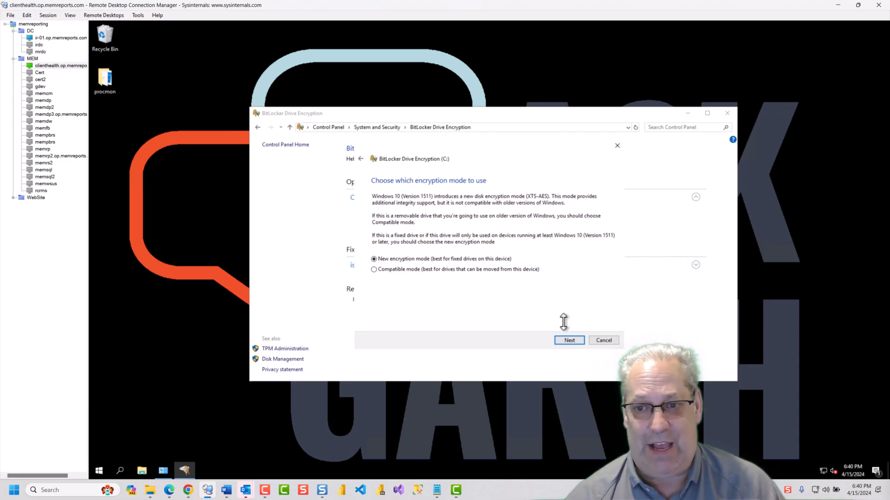
{"action": "left_click", "coordinate": [568, 340]}
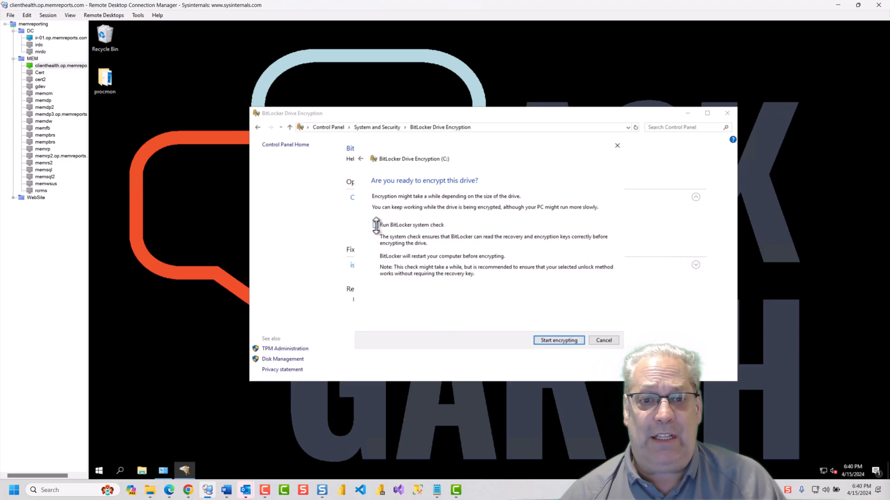
Enable the BitLocker system check and start encryption of drive C:.
{"action": "left_click", "coordinate": [375, 224]}
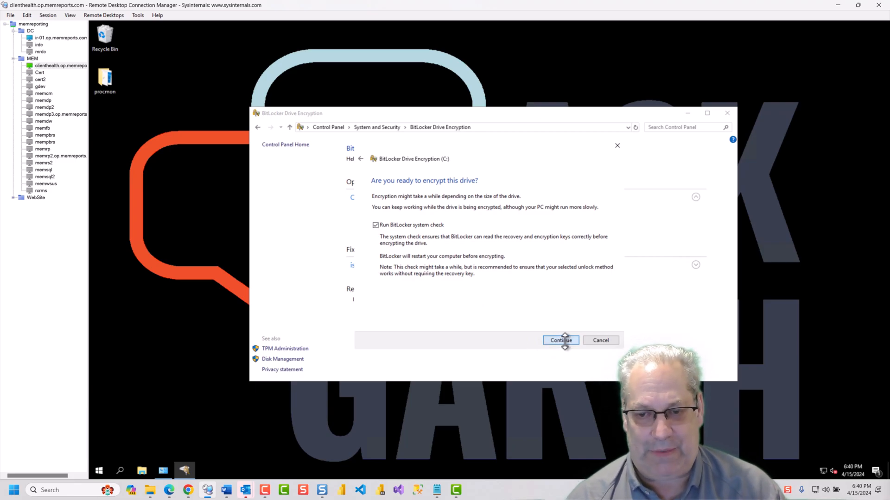
{"action": "left_click", "coordinate": [560, 340]}
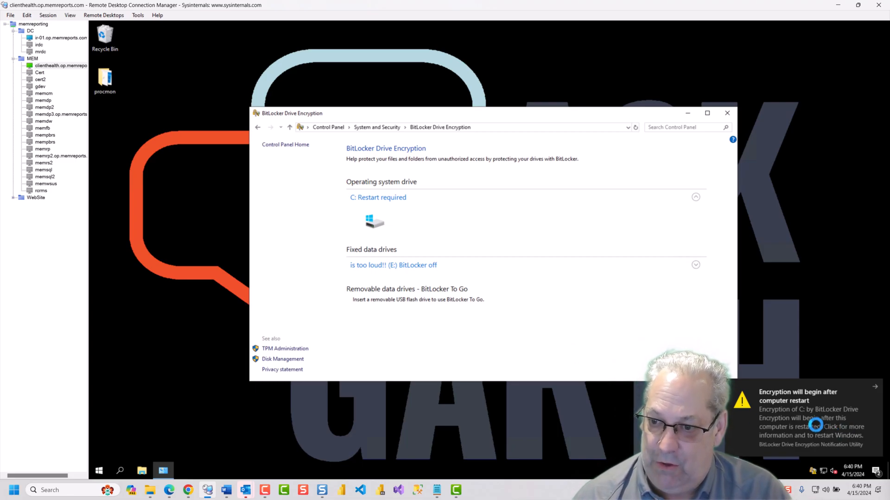
{"action": "left_click", "coordinate": [812, 426]}
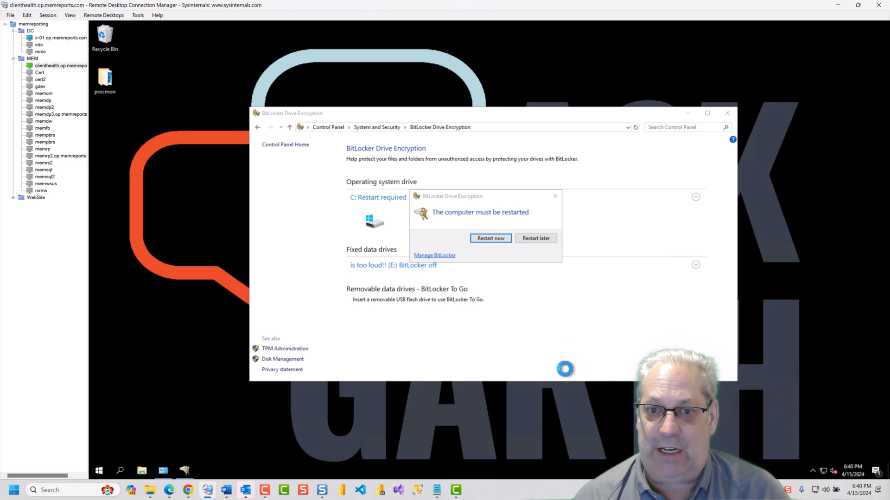
Attempt Restart now, dismiss the access-denied error and choose Restart later.
{"action": "left_click", "coordinate": [490, 238]}
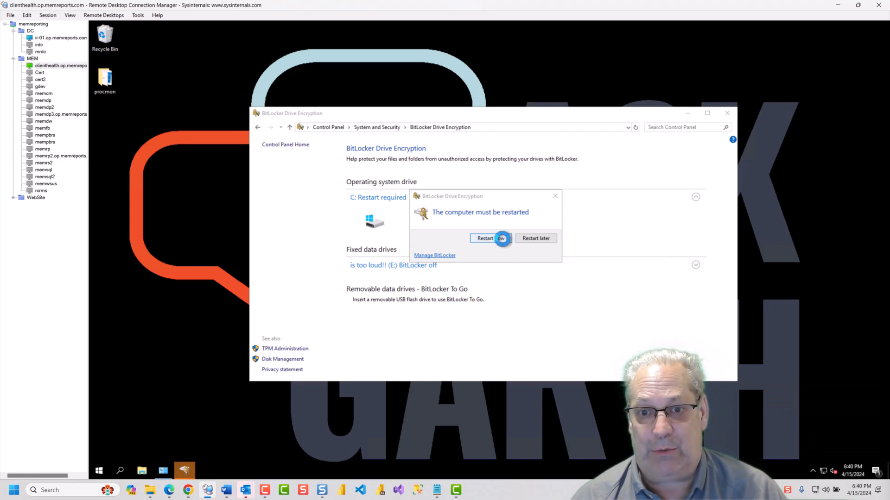
{"action": "left_click", "coordinate": [484, 238]}
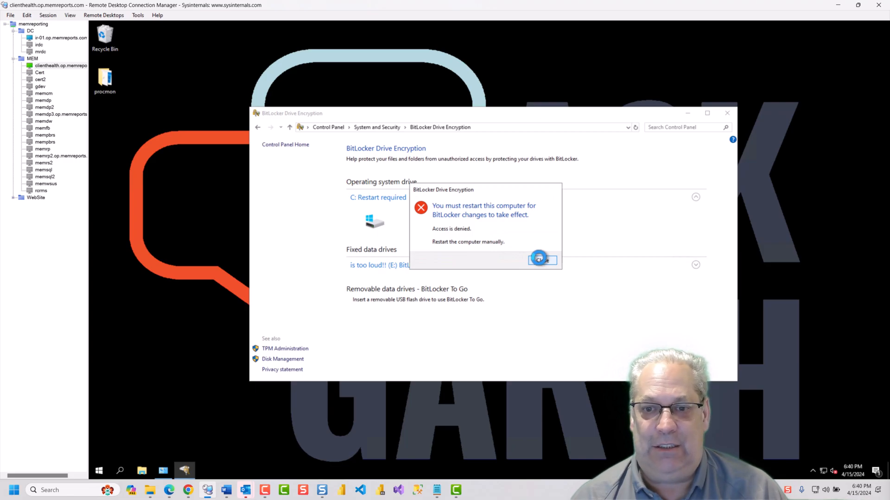
{"action": "left_click", "coordinate": [539, 259]}
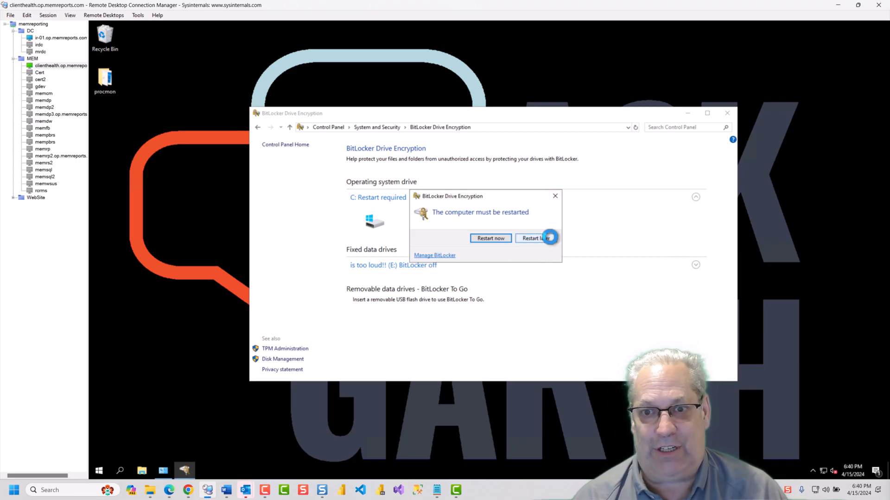
{"action": "left_click", "coordinate": [532, 238]}
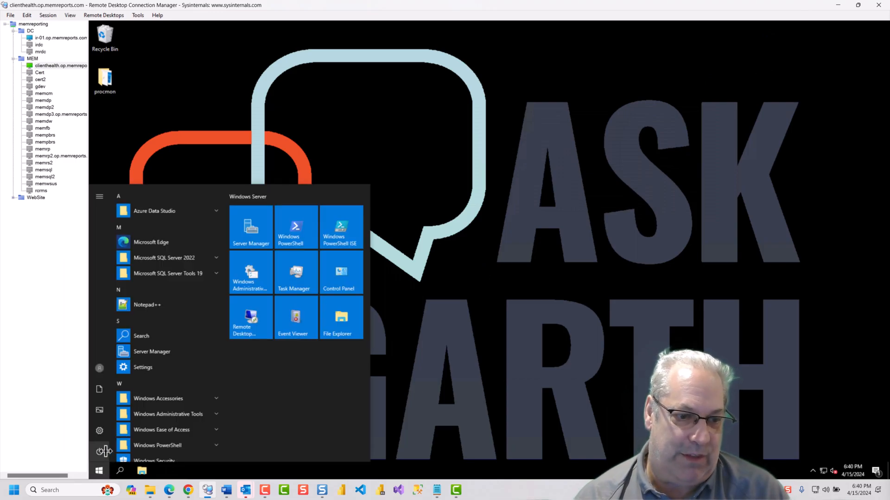
Restart the ClientHealth server from the Start power menu.
{"action": "left_click", "coordinate": [99, 451]}
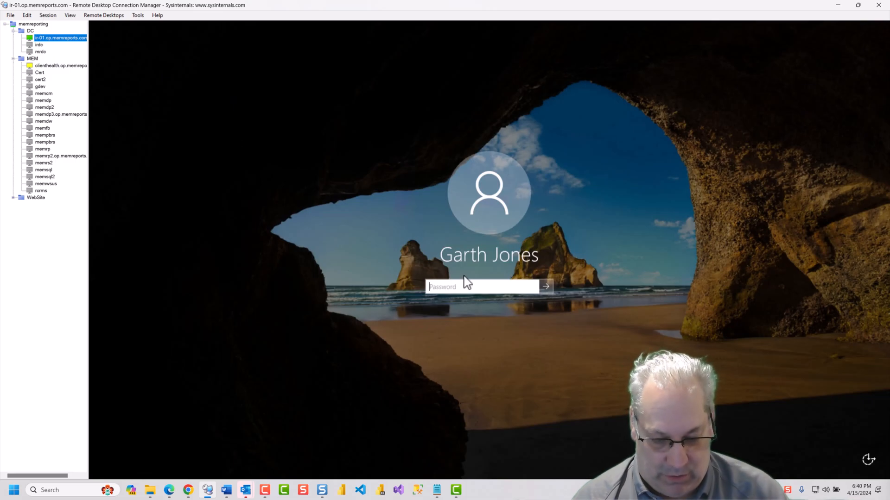
{"action": "left_click", "coordinate": [35, 197]}
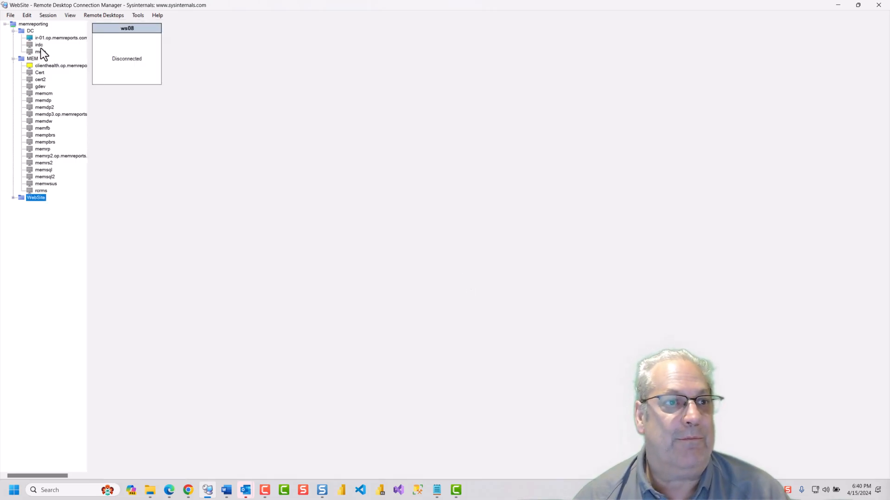
Reconnect to the ir-01 Hyper-V host session and sign in with the password.
{"action": "double_click", "coordinate": [62, 37]}
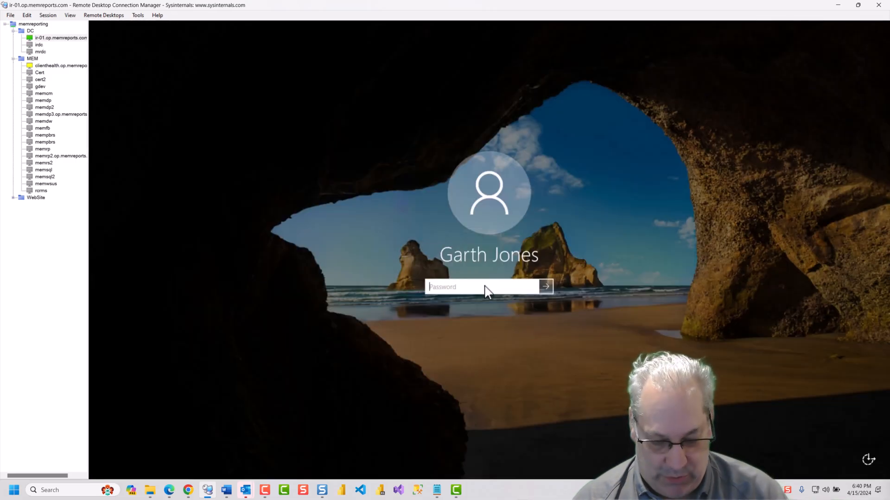
{"action": "type", "text": "password"}
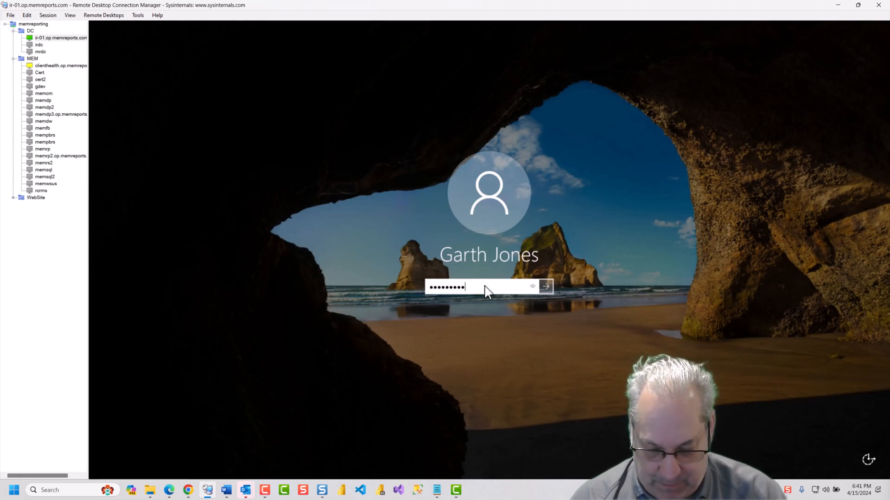
{"action": "left_click", "coordinate": [544, 286]}
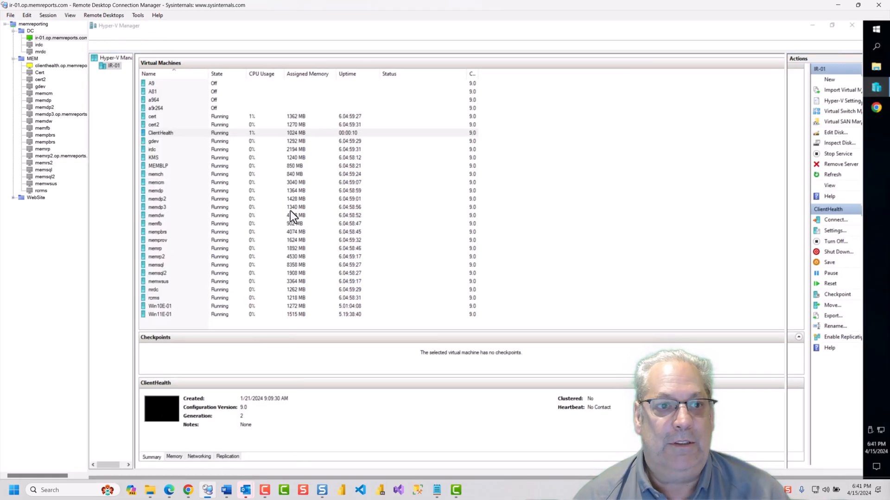
{"action": "right_click", "coordinate": [160, 134]}
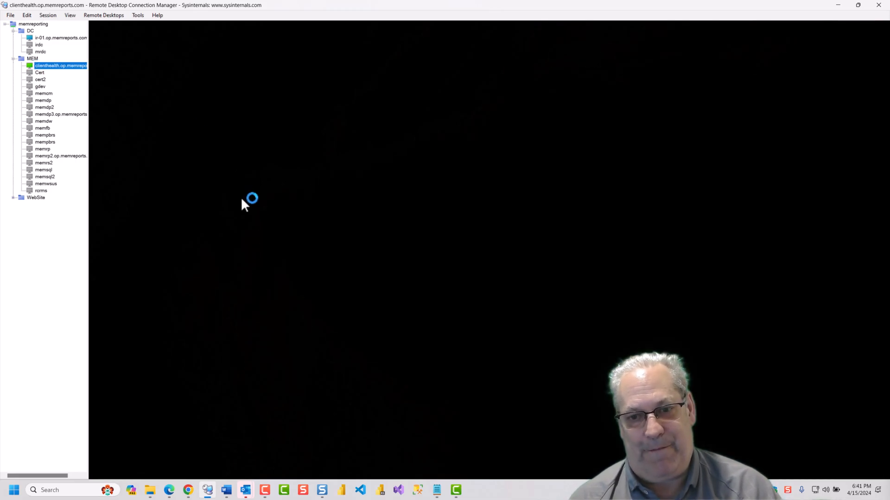
{"action": "mouse_move", "coordinate": [545, 312]}
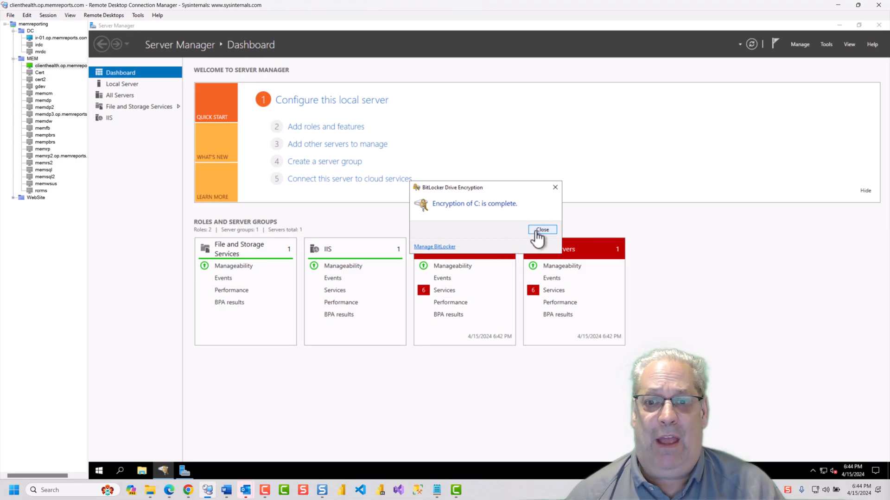
Close the encryption-complete notice and search Start for 'control'.
{"action": "left_click", "coordinate": [542, 229]}
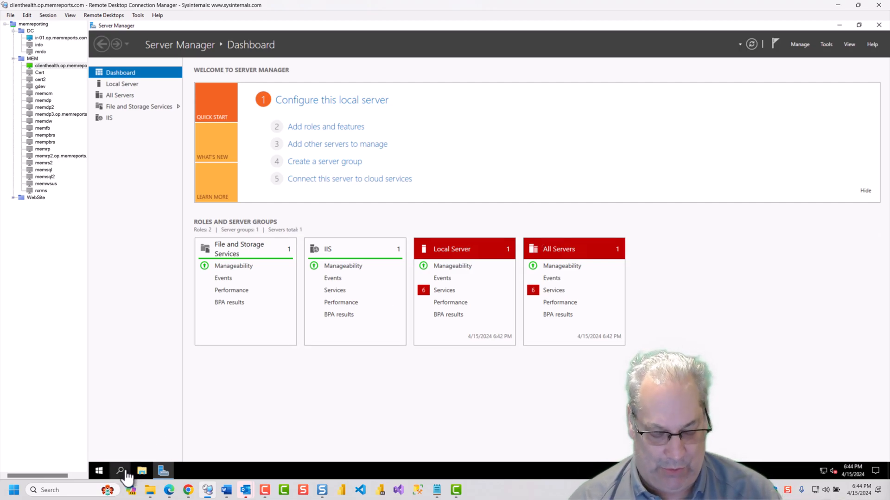
{"action": "type", "text": "control"}
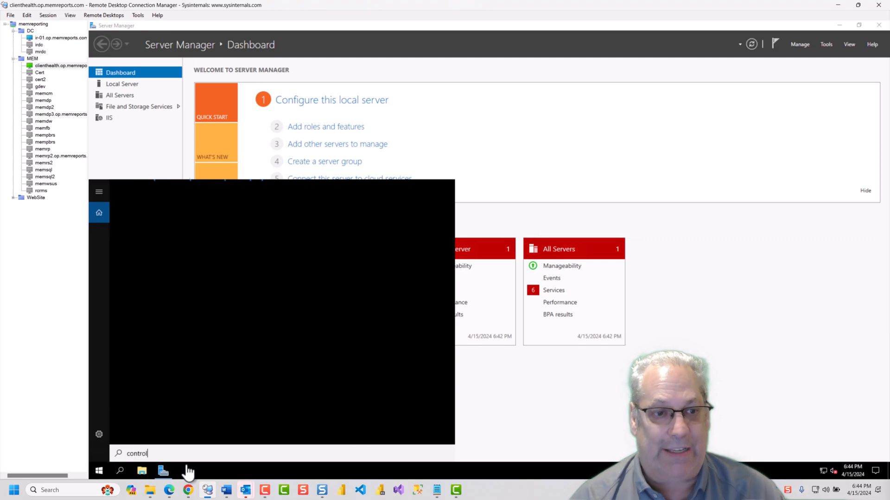